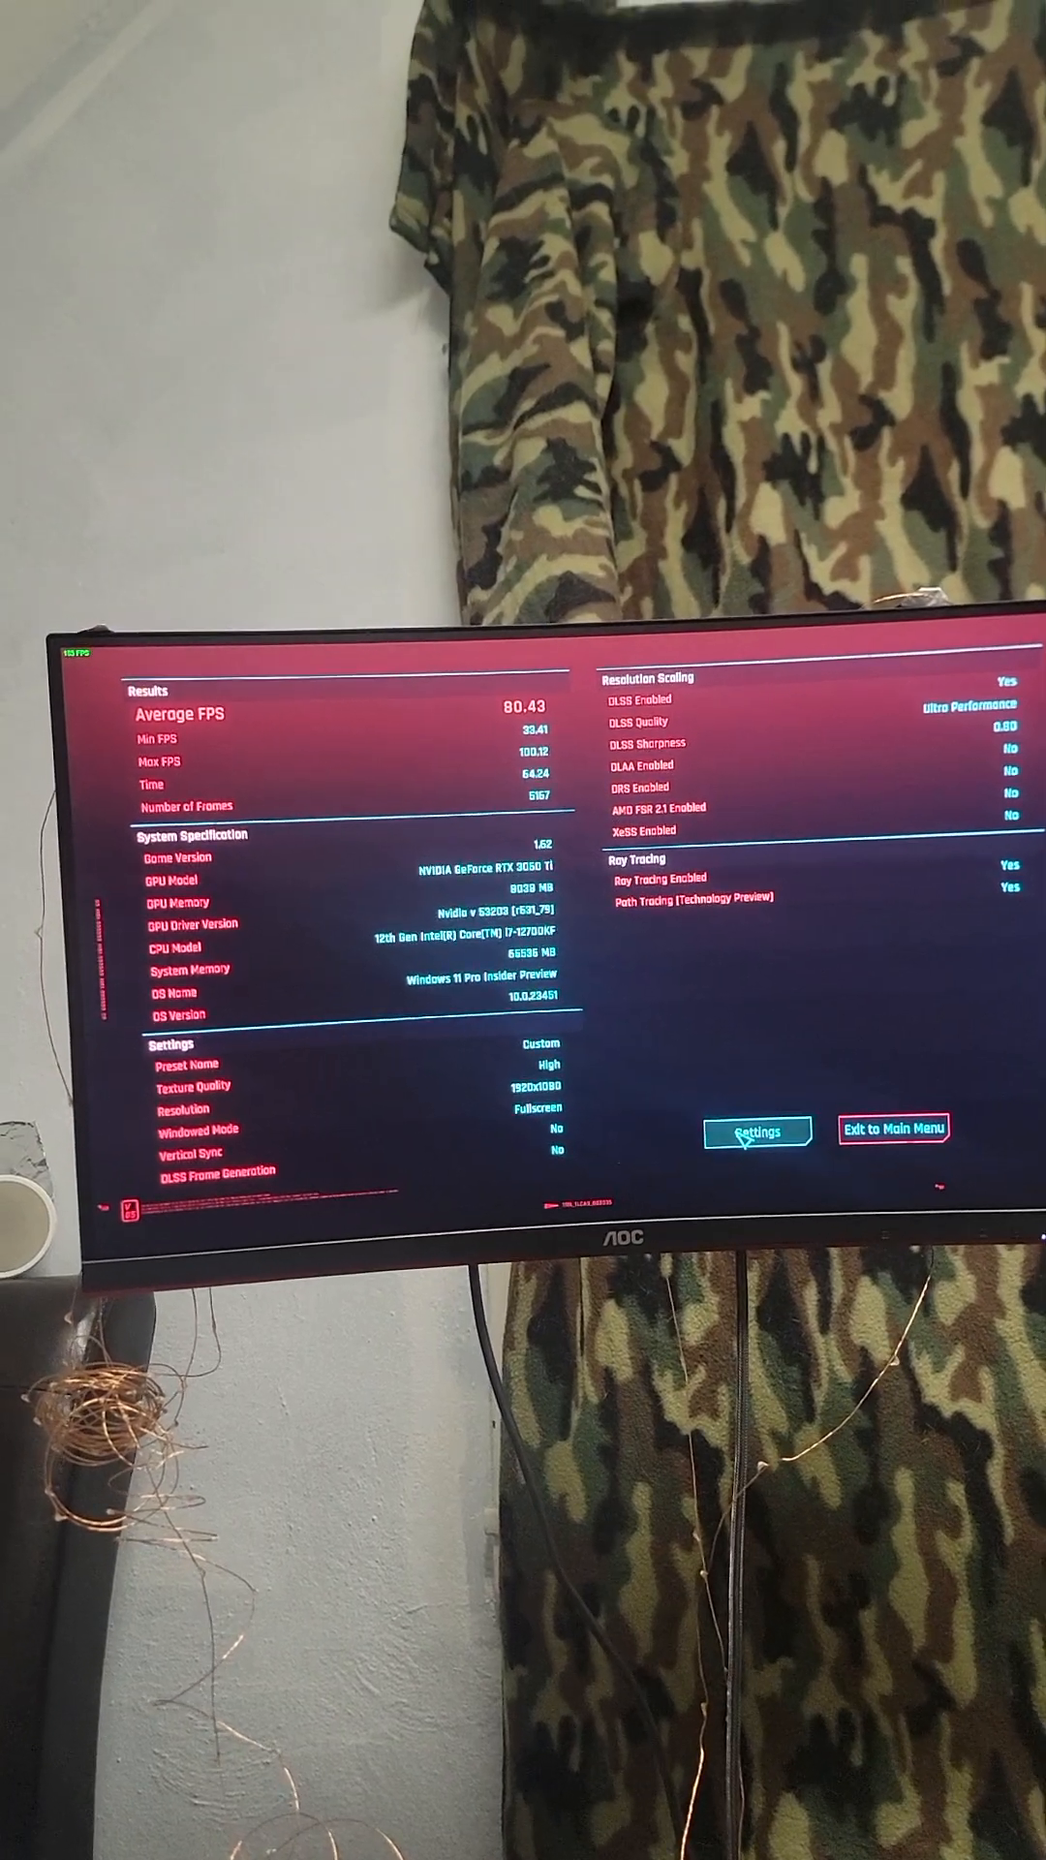
Leave the ~80 FPS results for graphics settings and request another benchmark run, reaching the unsaved-progress confirmation.
left_click(755, 1134)
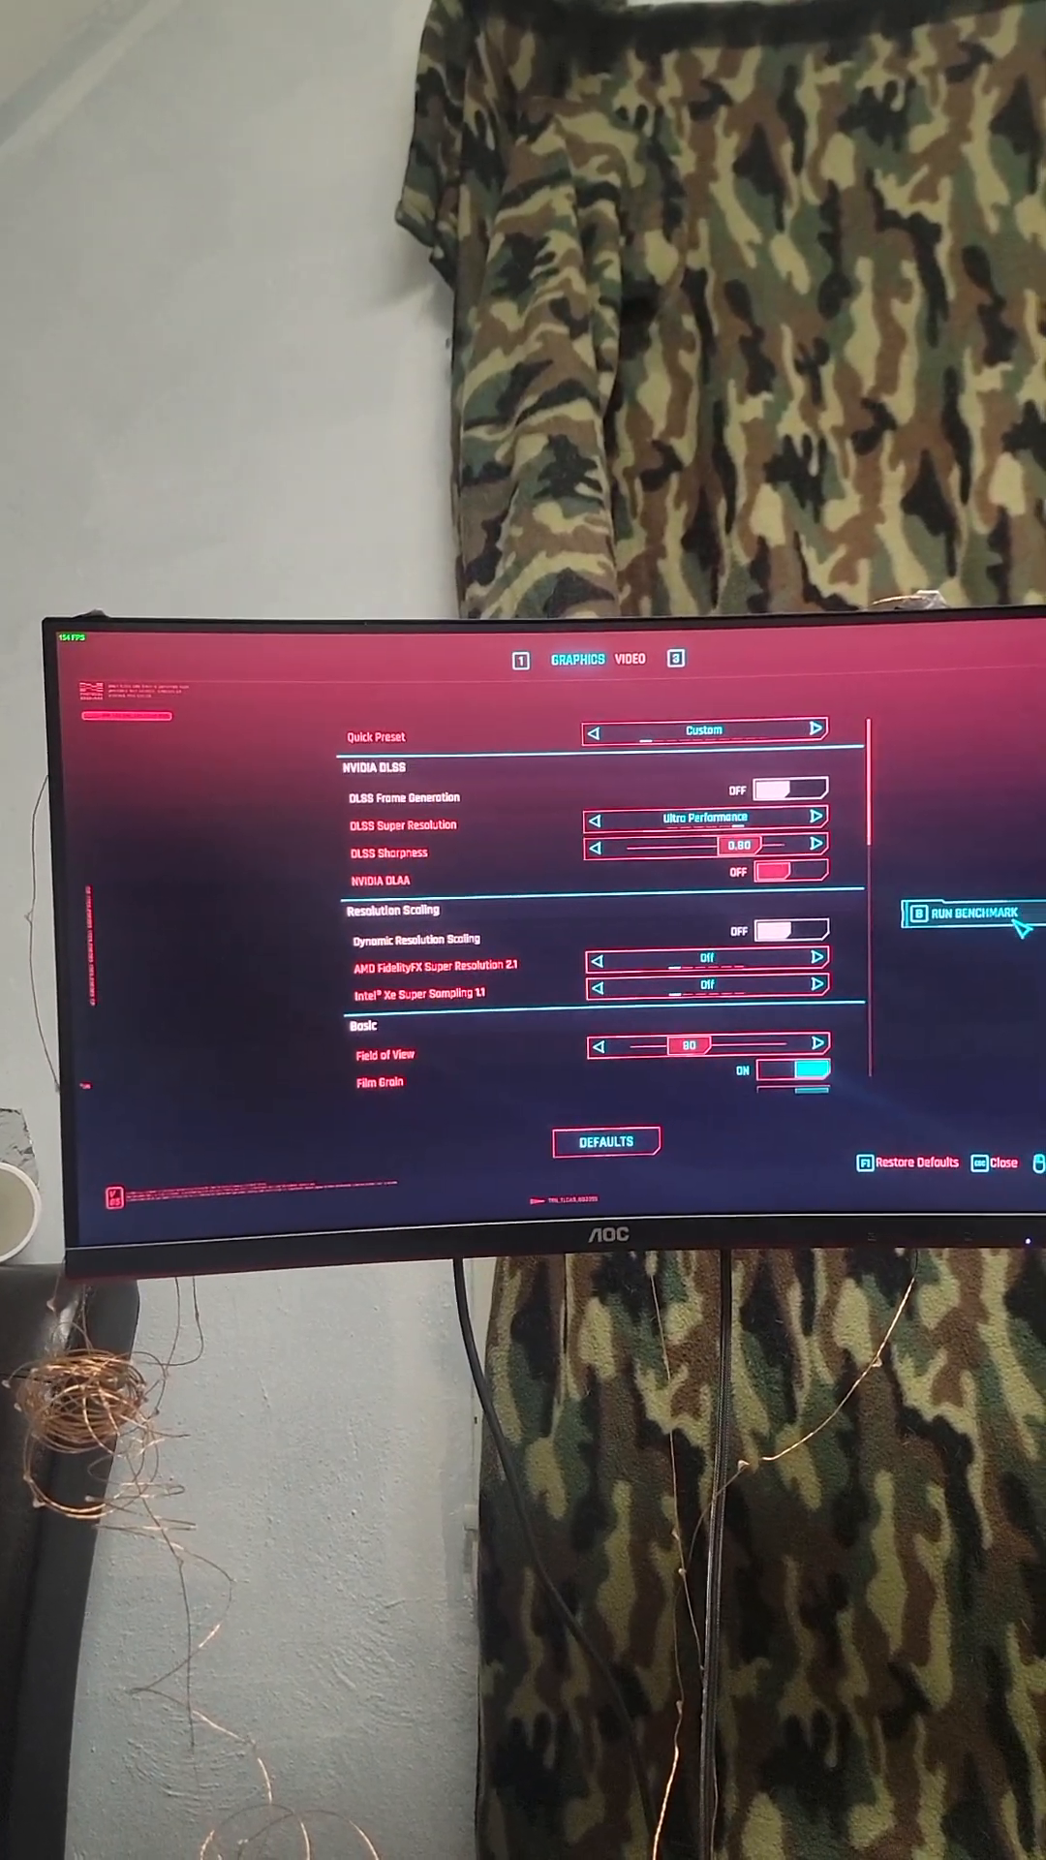
left_click(973, 910)
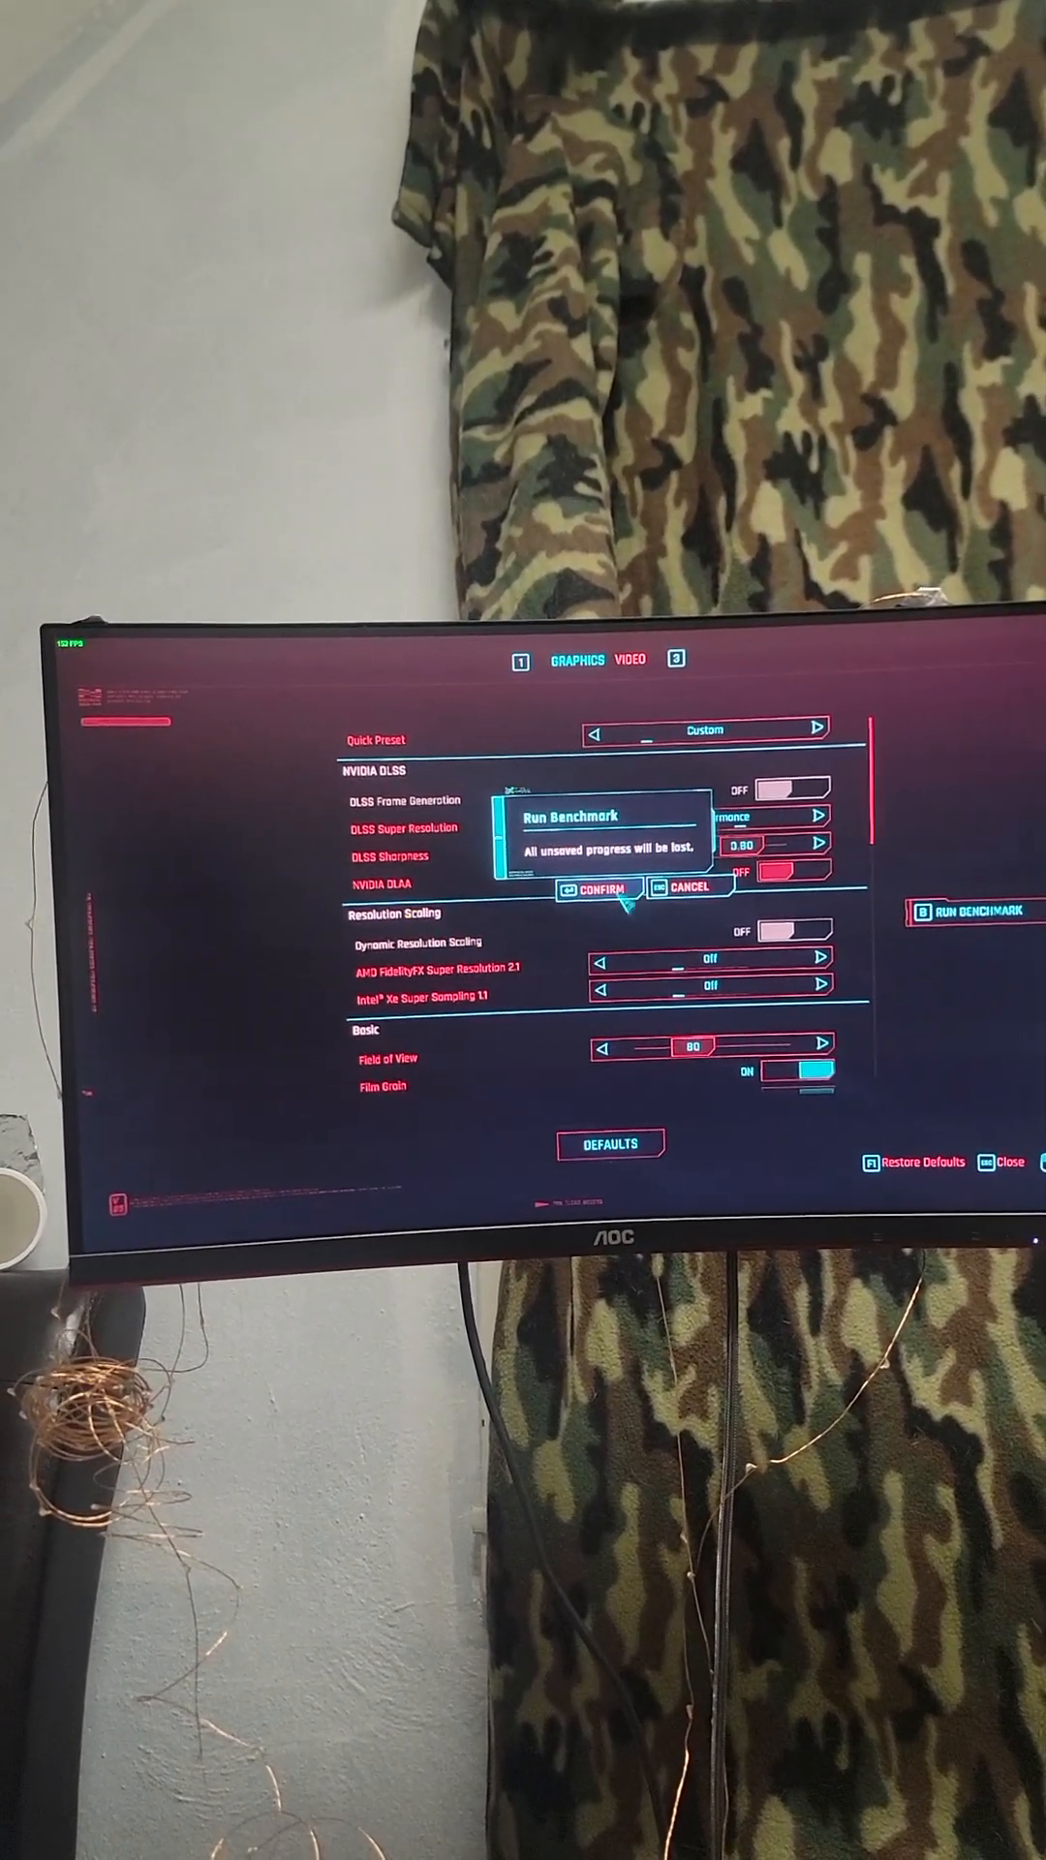